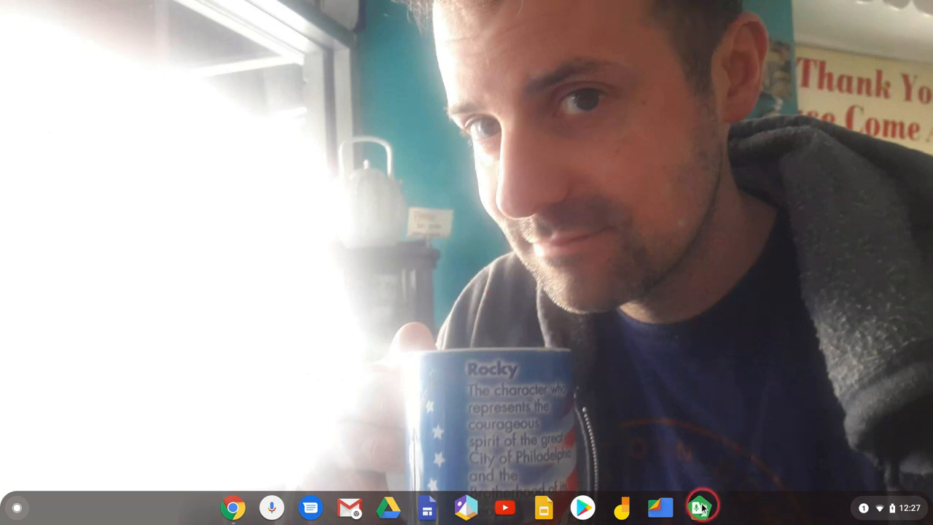
mouse_move(700, 508)
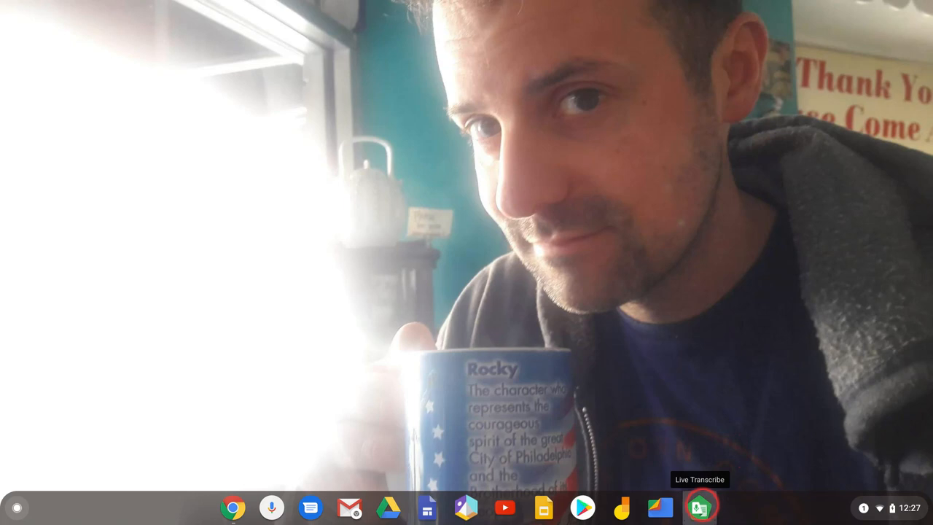
Launch Live Transcribe and enlarge the transcript text size, then return it to the smallest
click(700, 507)
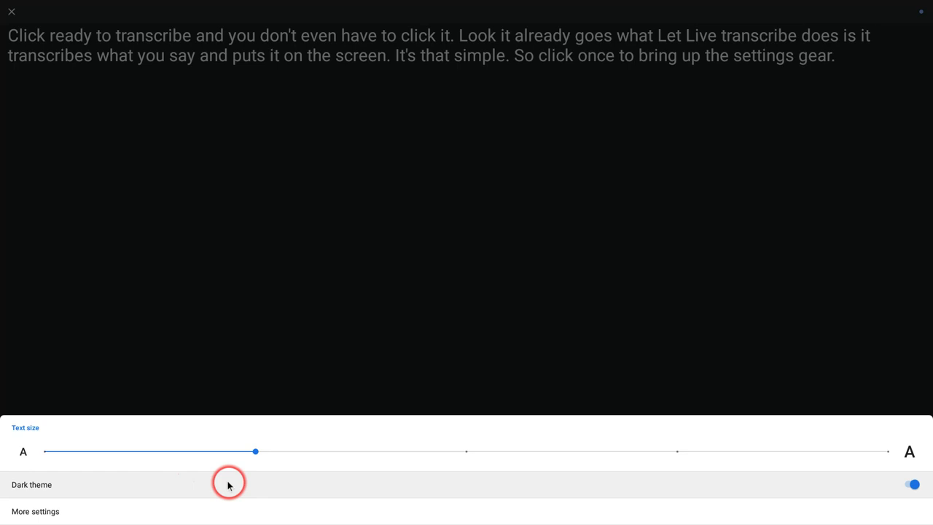
drag(255, 450, 465, 451)
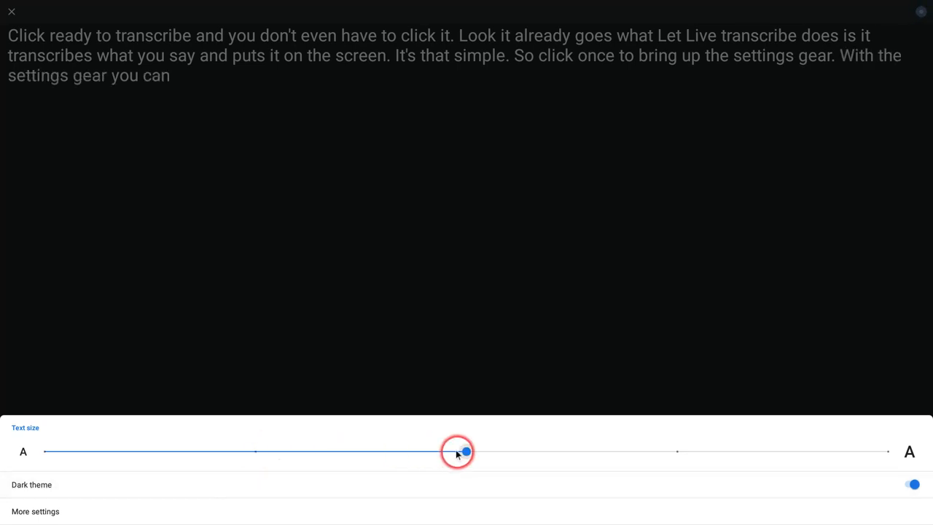
drag(467, 452, 677, 452)
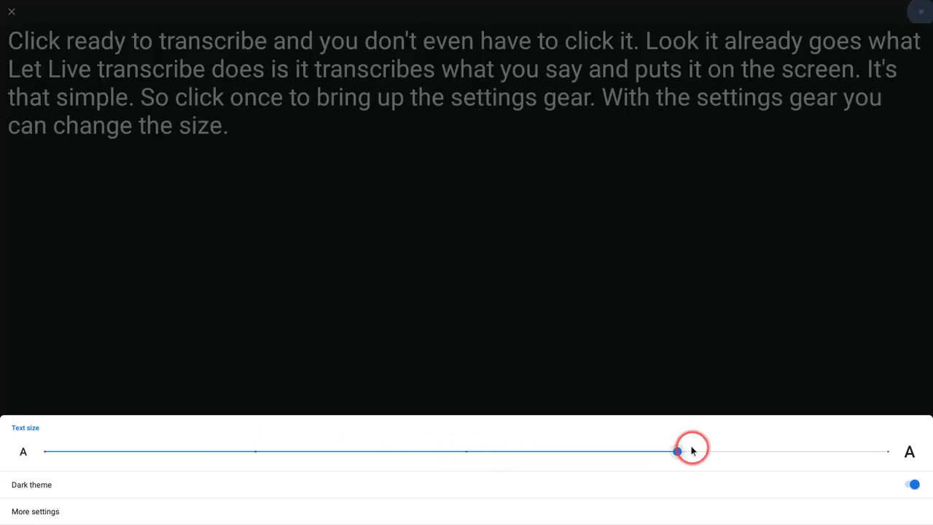
drag(677, 450, 254, 451)
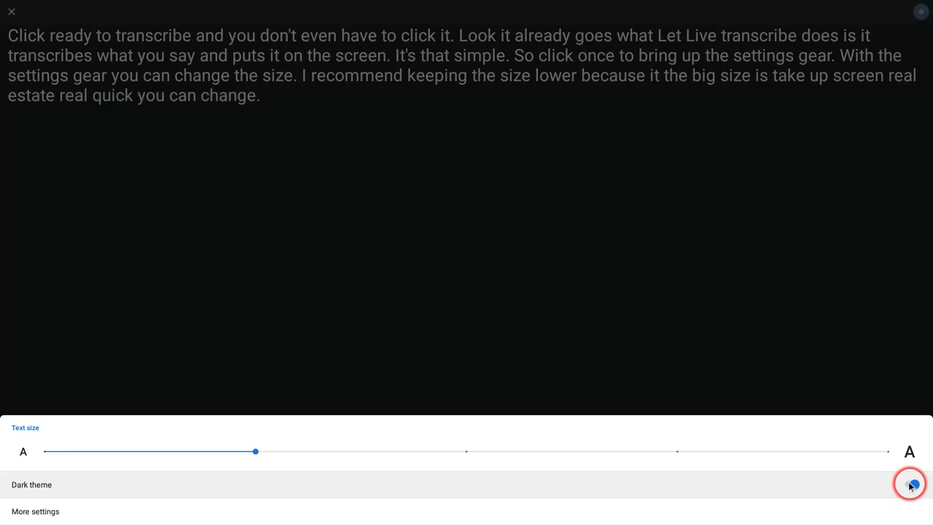
Switch the dark theme off and back on in the quick display settings
click(910, 484)
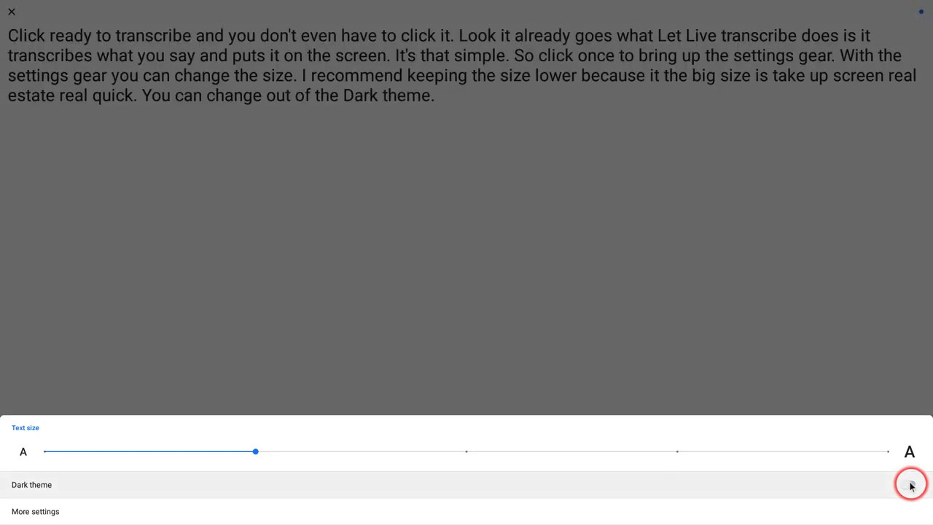
click(910, 484)
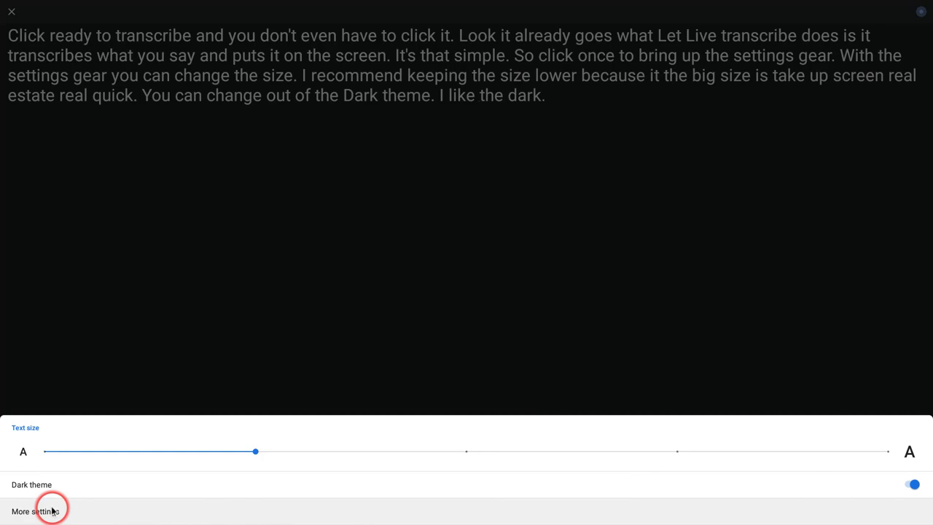
In the full settings, turn the Show hold button option on and return to transcription
click(35, 510)
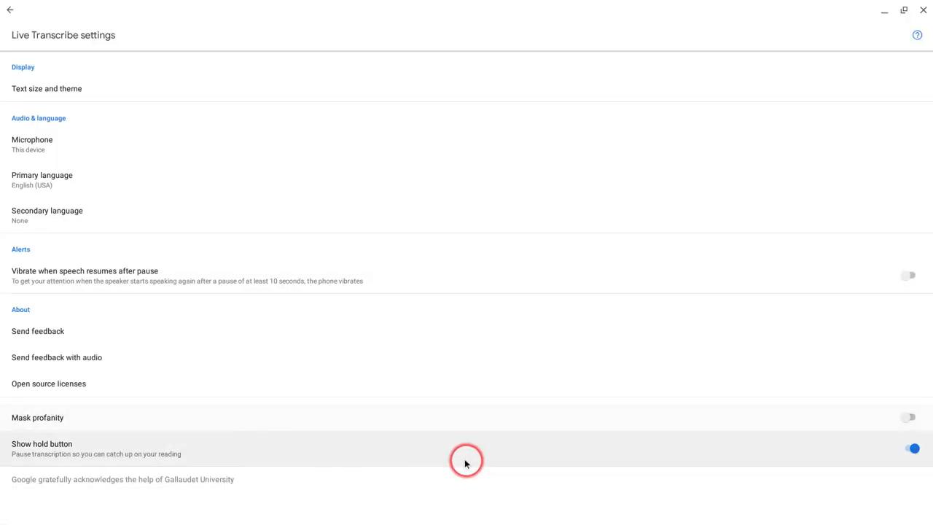
click(913, 449)
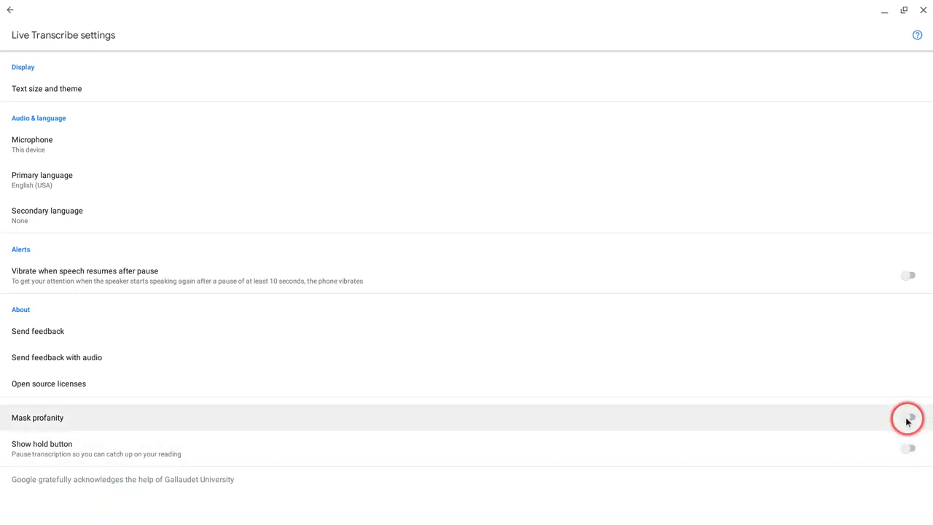
mouse_move(909, 448)
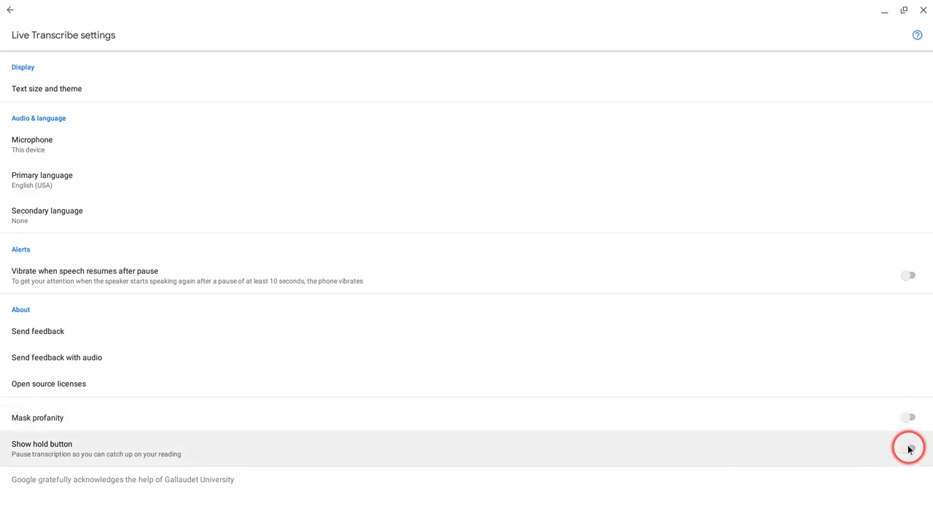
click(908, 448)
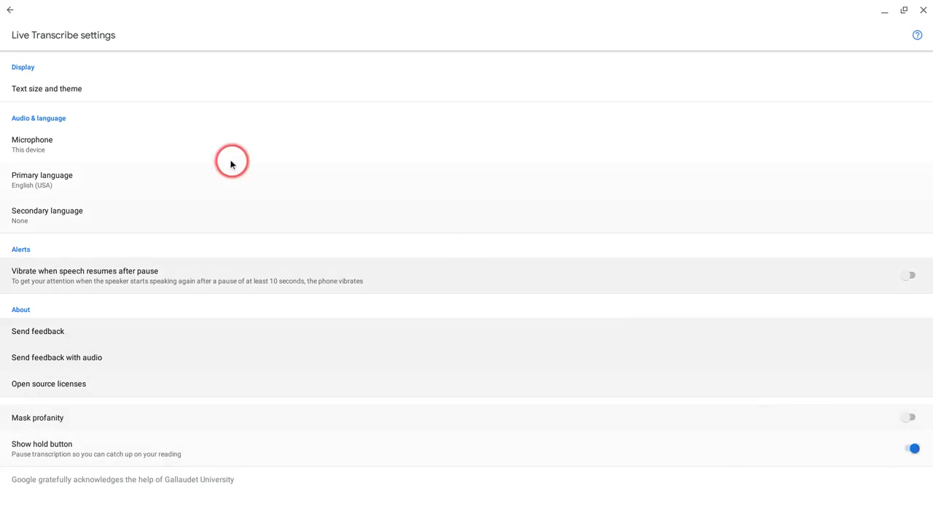
mouse_move(10, 8)
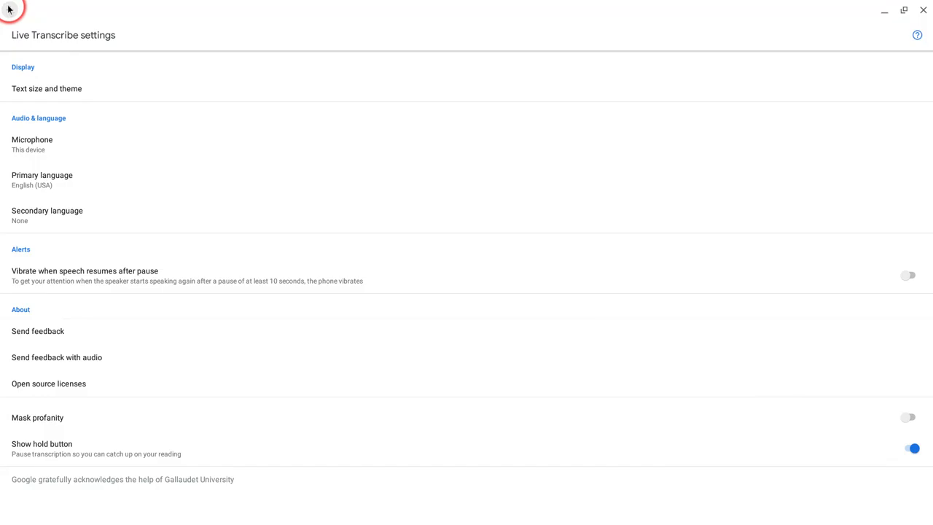
click(9, 9)
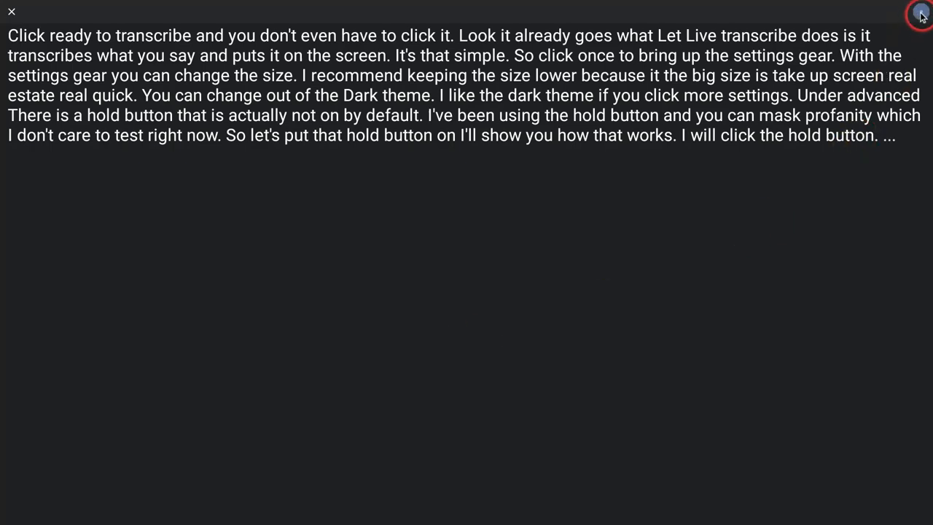
mouse_move(152, 388)
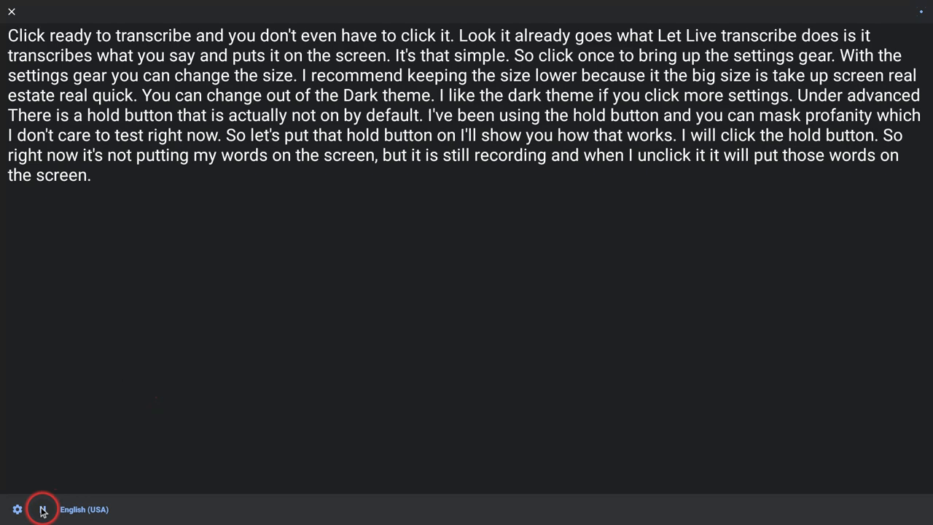
Hold and release transcription, then close the app to clear the transcript
click(43, 509)
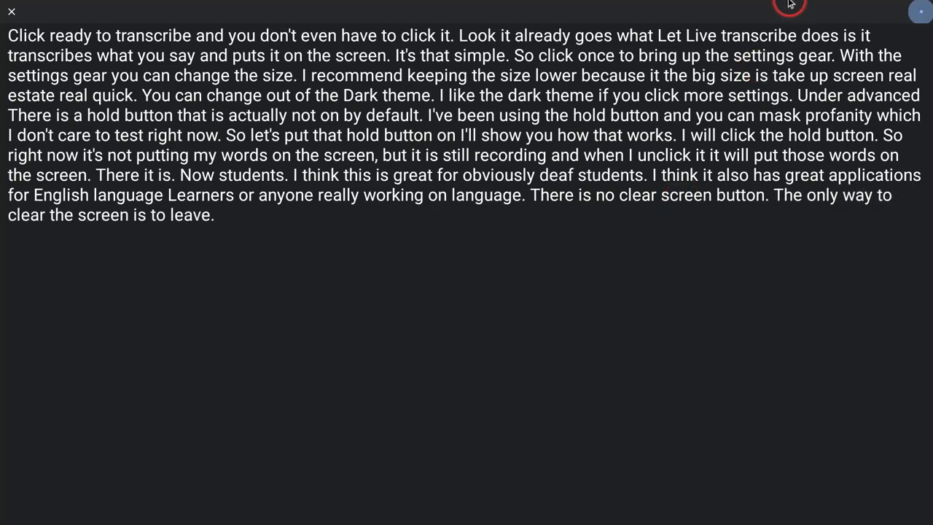
click(12, 12)
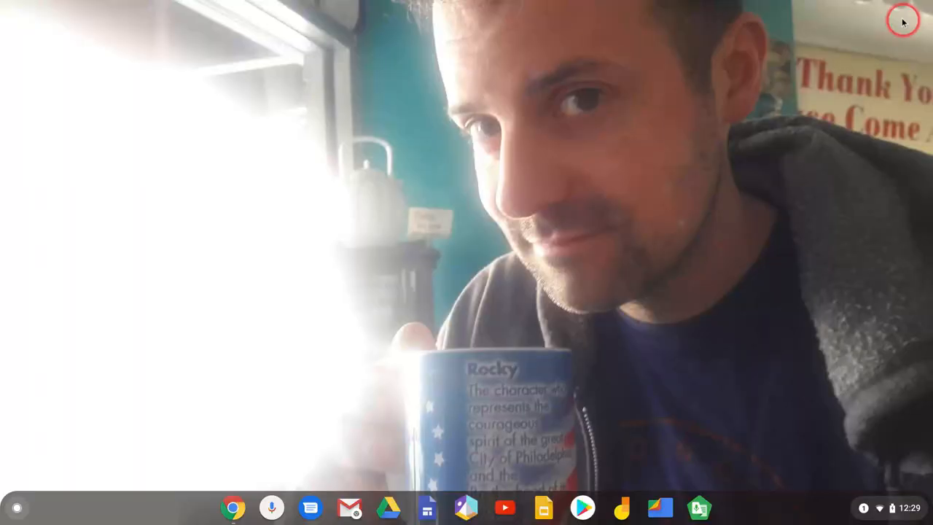
Reopen Live Transcribe from the shelf and transcribe fresh closing remarks on the cleared screen
click(699, 508)
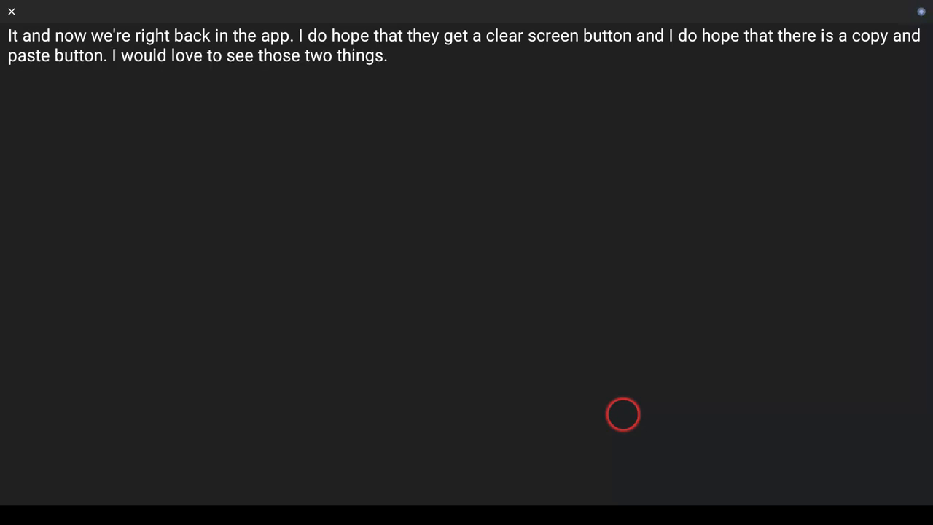
text(arrived on this app because)
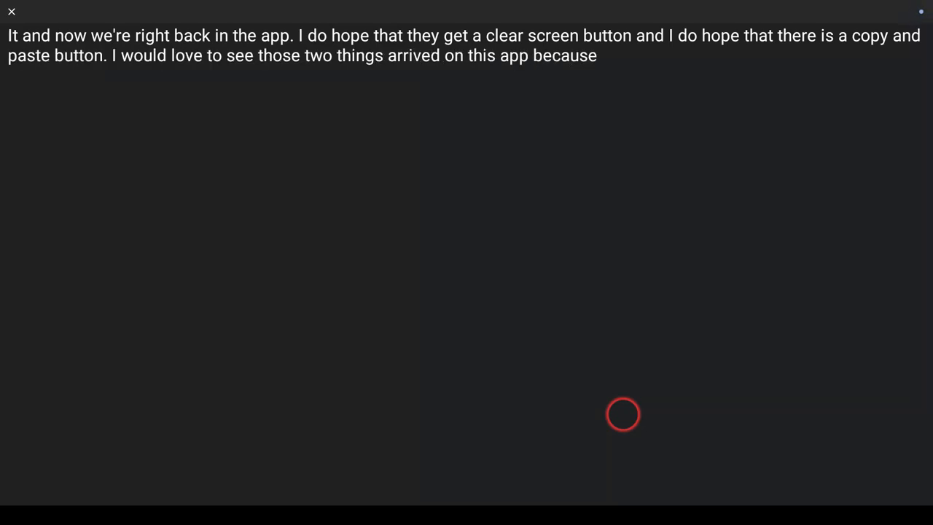
text(it otherwise)
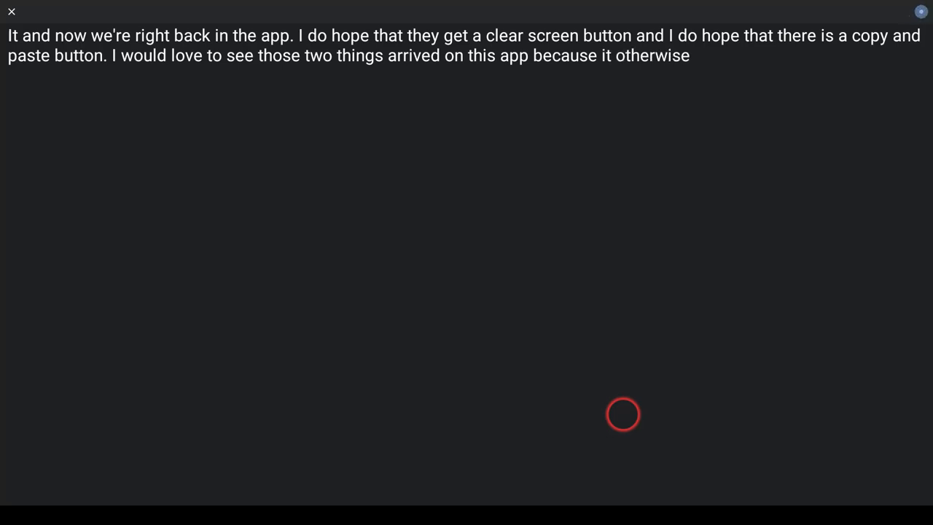
text(this is really cool and it has great.)
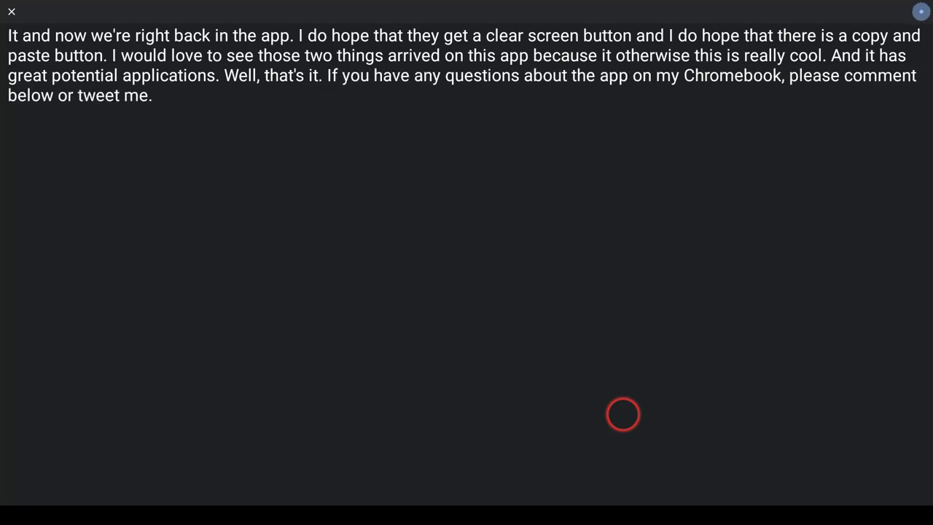
text(at Tommy Mulaney)
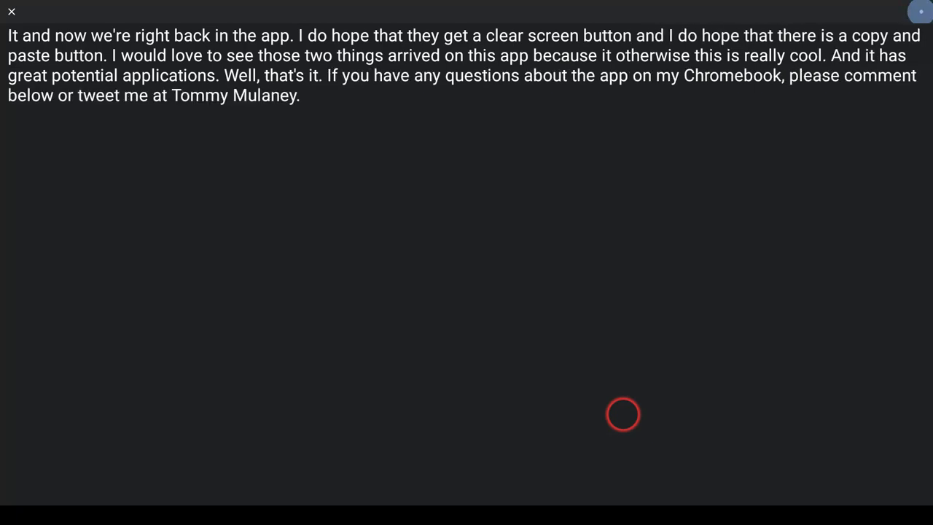